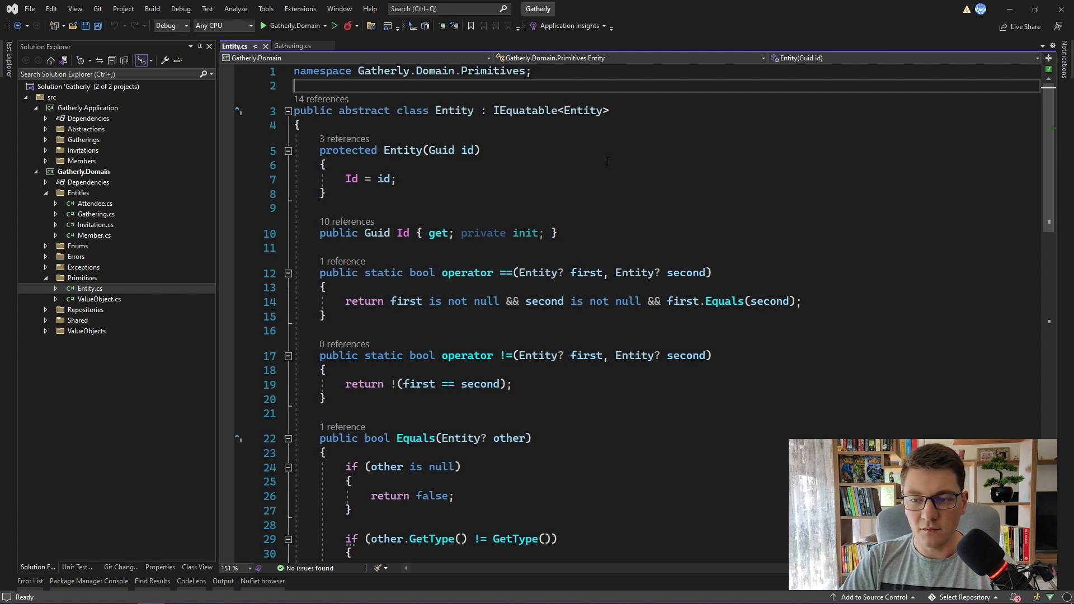
- Add a new AggregateRoot class file to the Primitives folder
{"action": "right_click", "coordinate": [82, 278]}
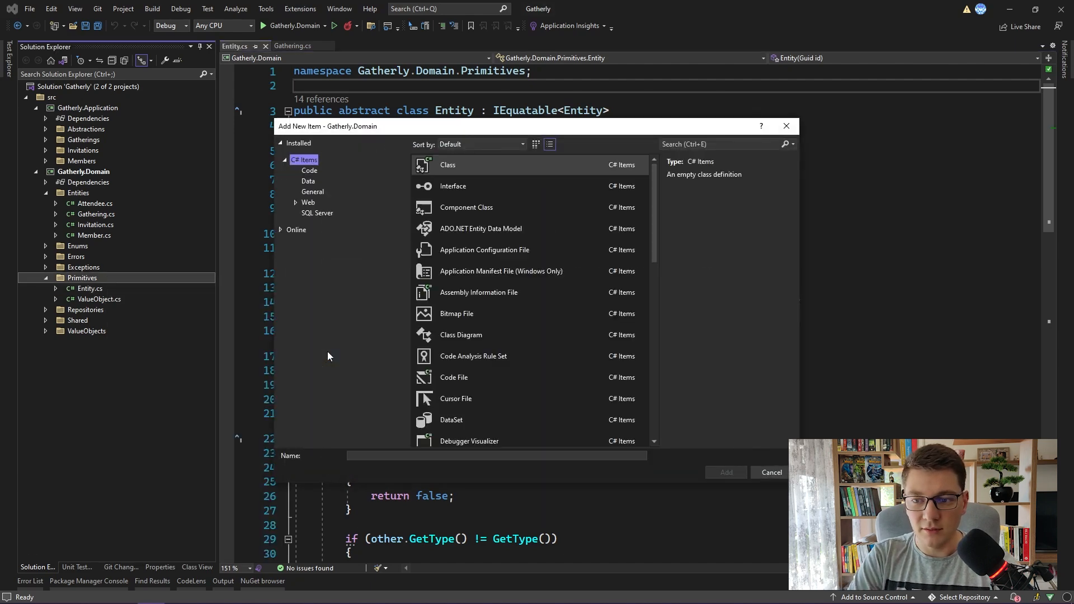
{"action": "type", "text": "AggregateRo"}
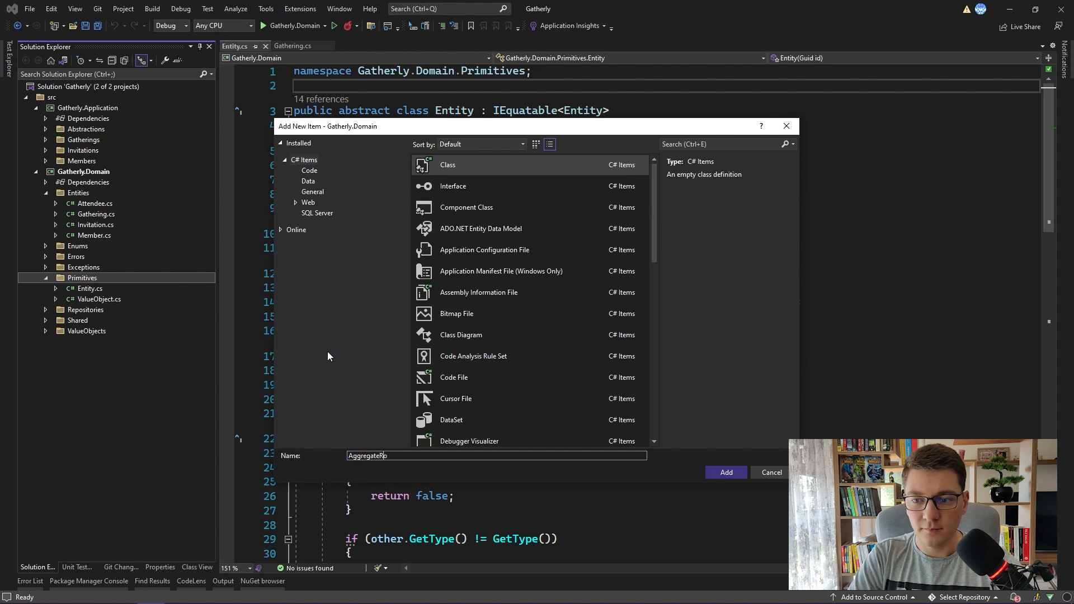
{"action": "left_click", "coordinate": [725, 472]}
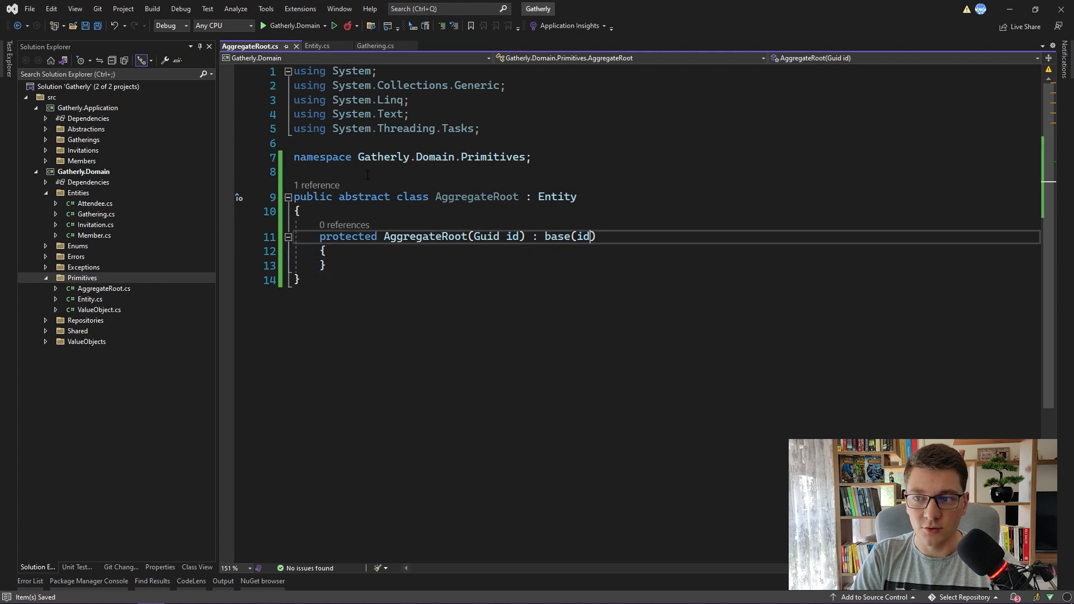
- Make AggregateRoot abstract, inheriting Entity with a protected id constructor, and remove unused usings
{"action": "key", "text": "Enter"}
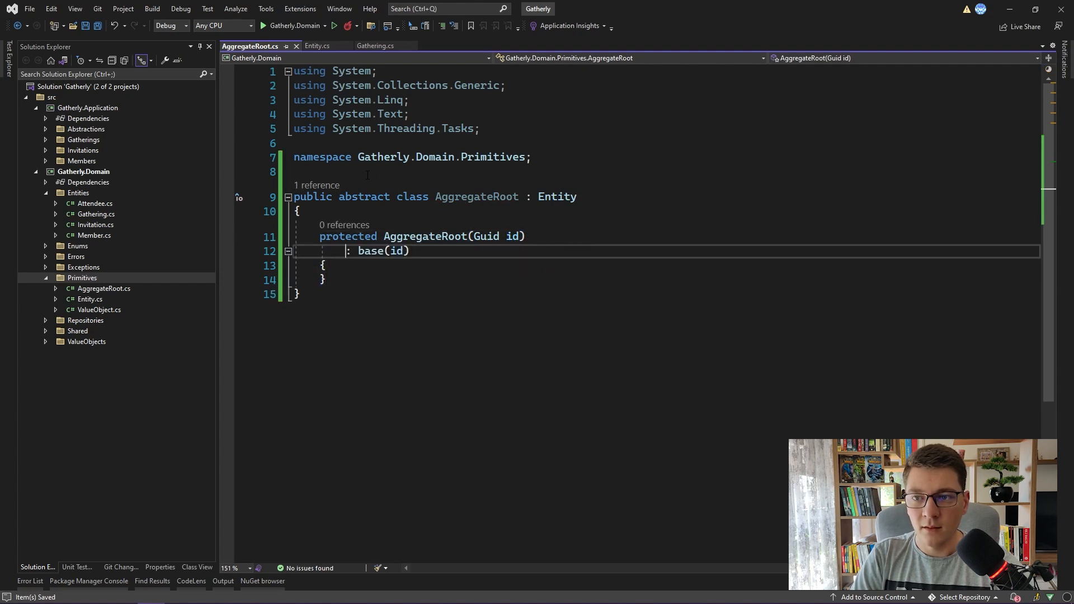
{"action": "left_click", "coordinate": [241, 115]}
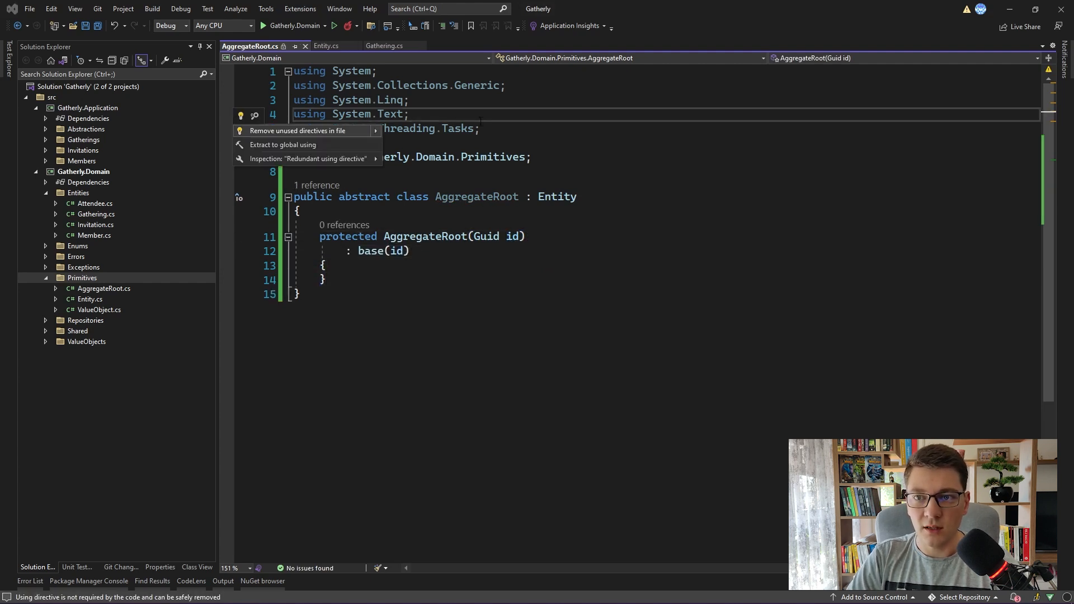
{"action": "left_click", "coordinate": [296, 130]}
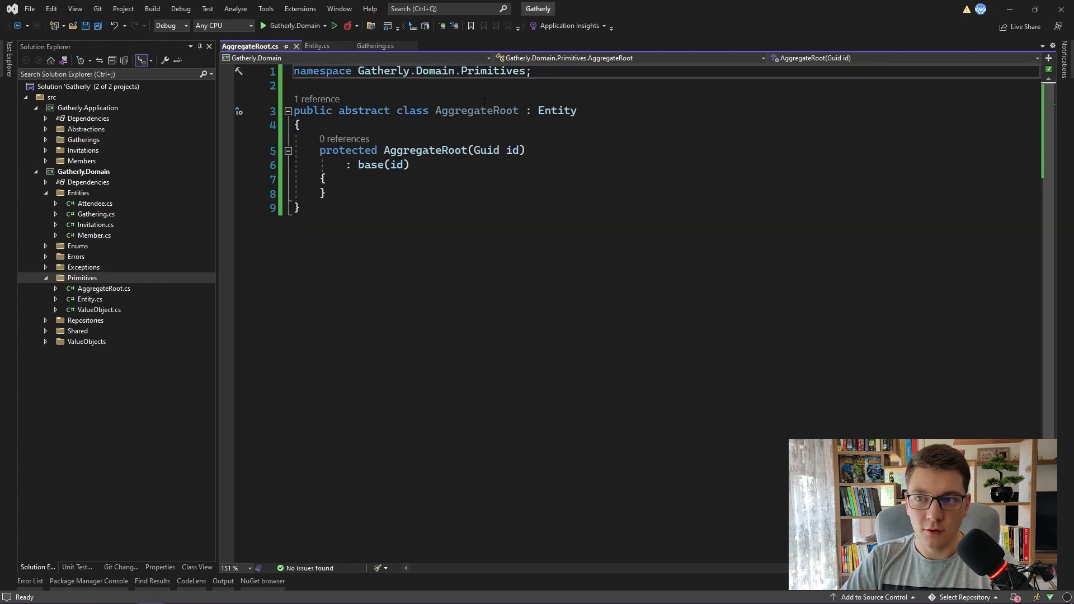
{"action": "mouse_move", "coordinate": [477, 111]}
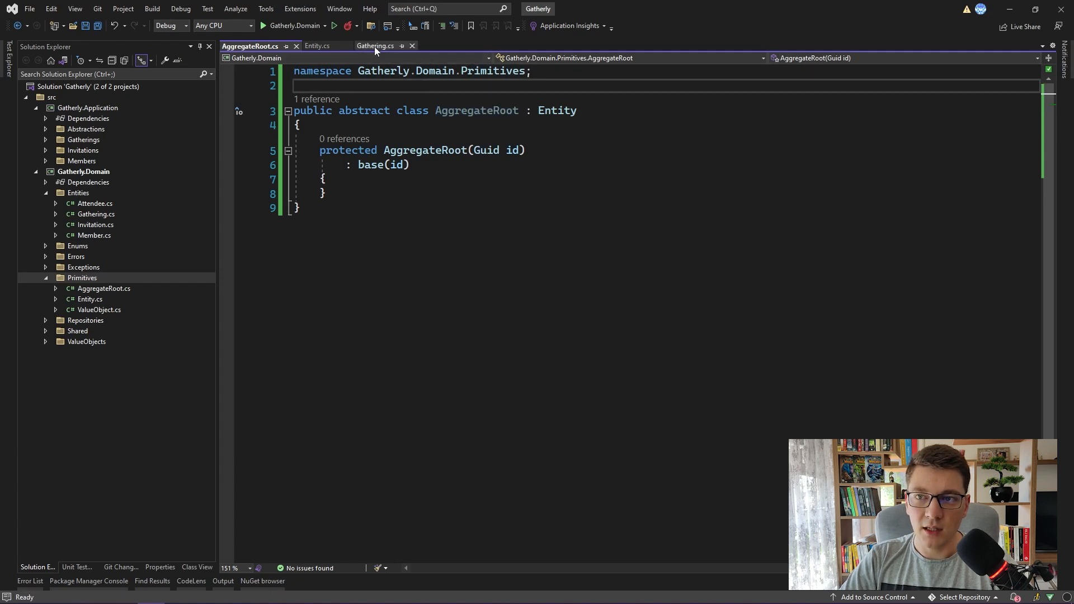
- Change Gathering's base class from Entity to AggregateRoot and save
{"action": "left_click", "coordinate": [375, 45]}
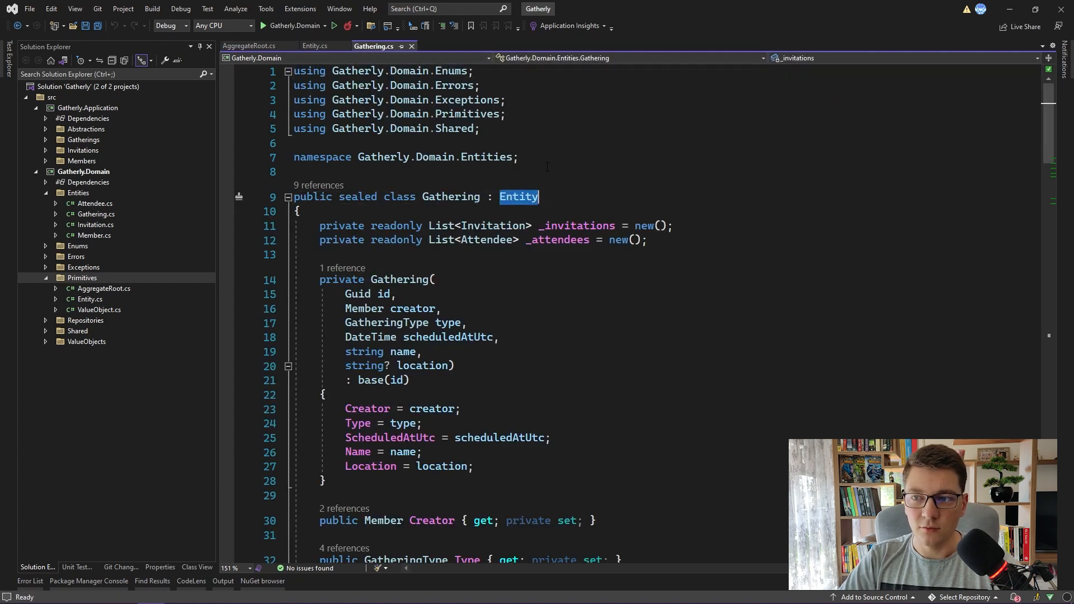
{"action": "type", "text": "Agre"}
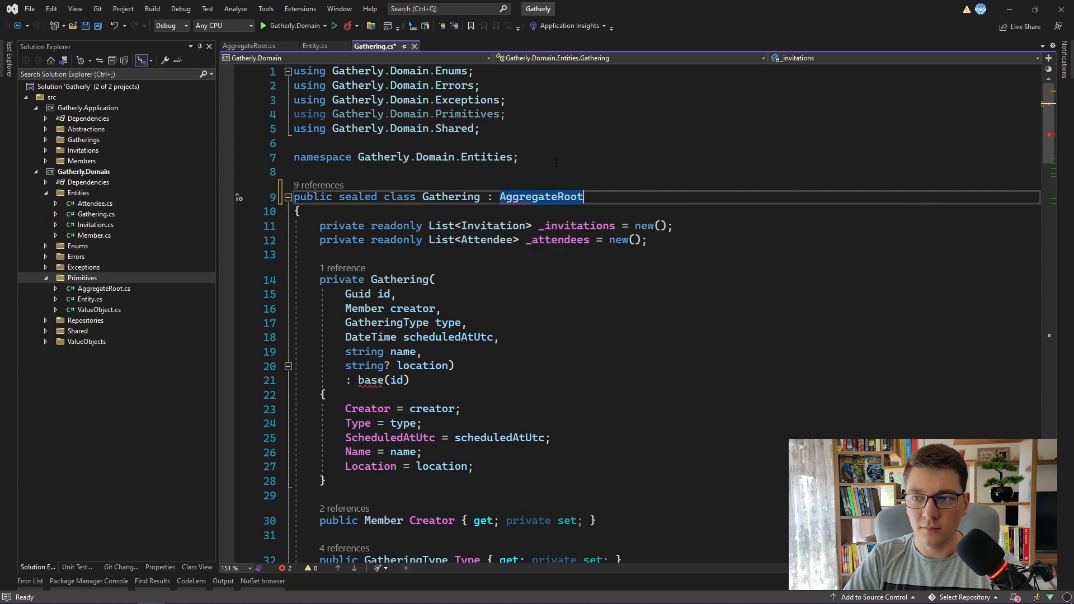
{"action": "key", "text": "ctrl+s"}
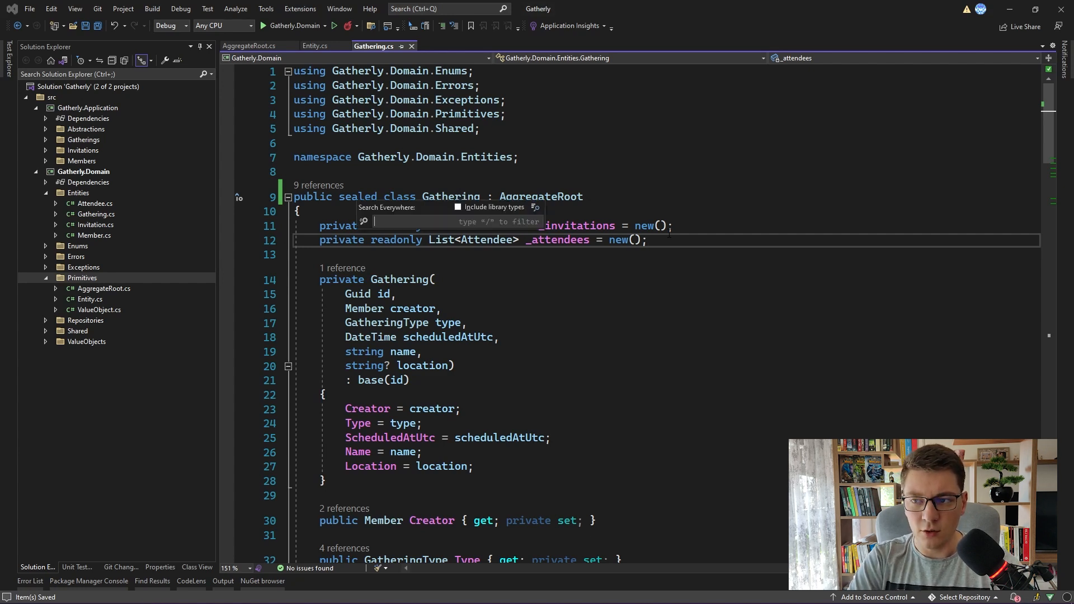
- Search 'invre' and bring up the accept-invitation handler's repository lookup
{"action": "type", "text": "invre"}
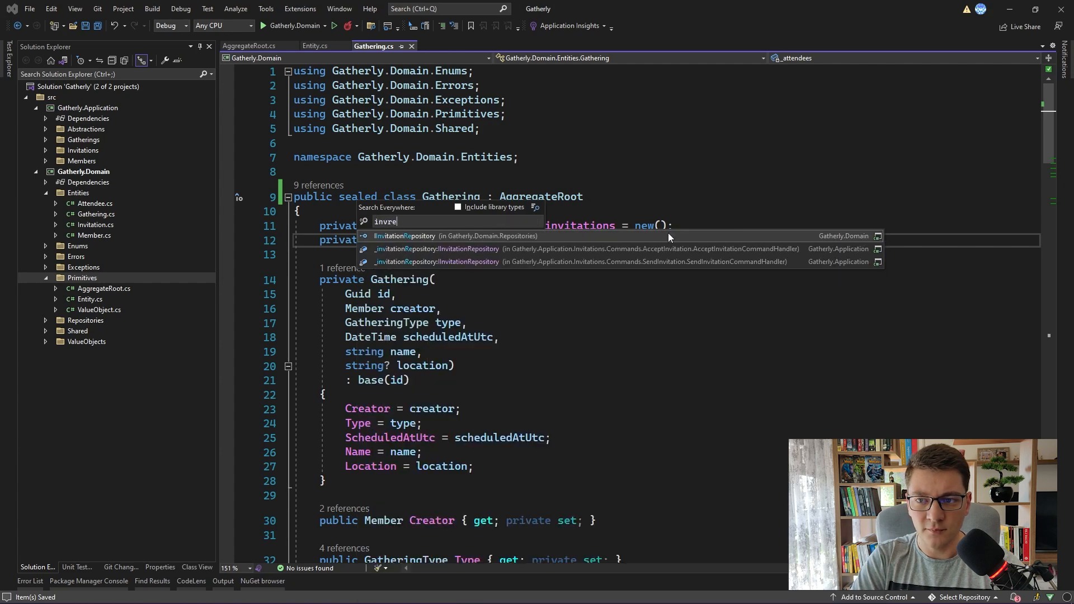
{"action": "left_click", "coordinate": [407, 236]}
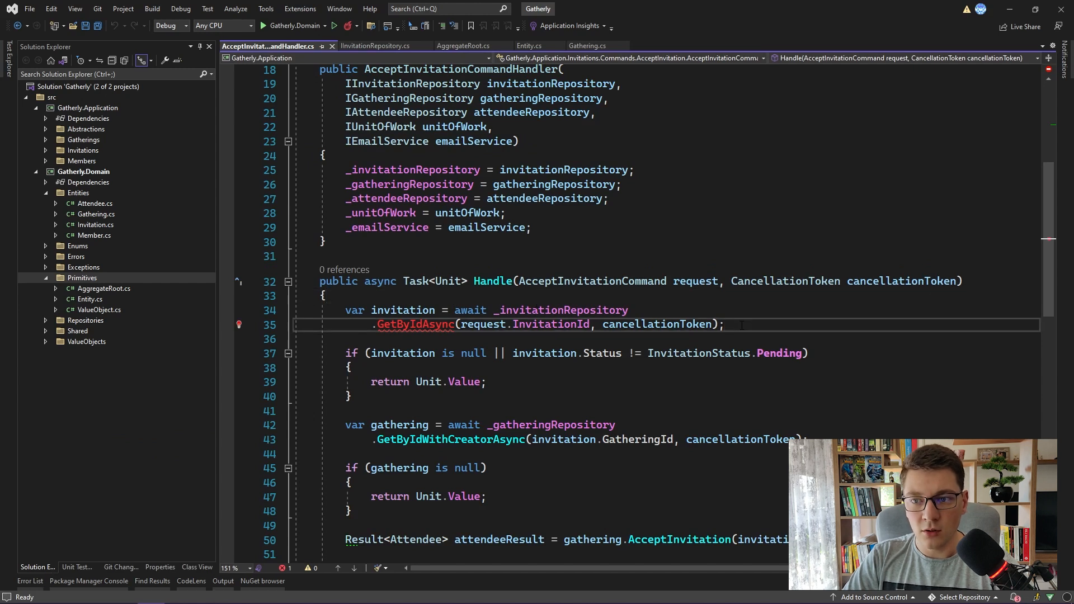
- Add a Guid GatheringId parameter to AcceptInvitationCommand before InvitationId
{"action": "left_click_drag", "start_coordinate": [346, 310], "coordinate": [724, 325]}
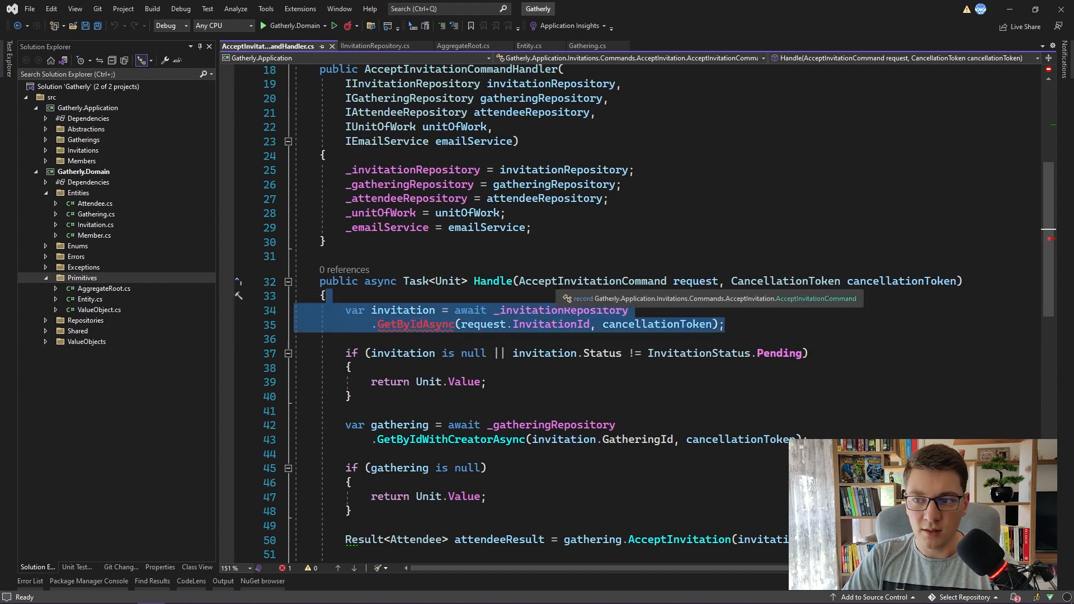
{"action": "double_click", "coordinate": [592, 281]}
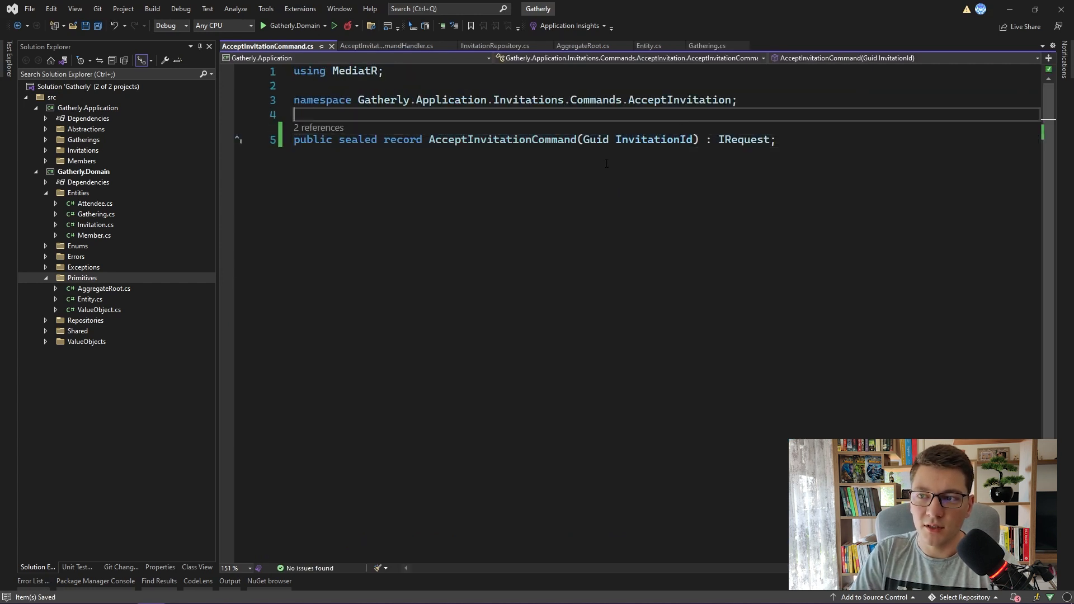
{"action": "double_click", "coordinate": [595, 139]}
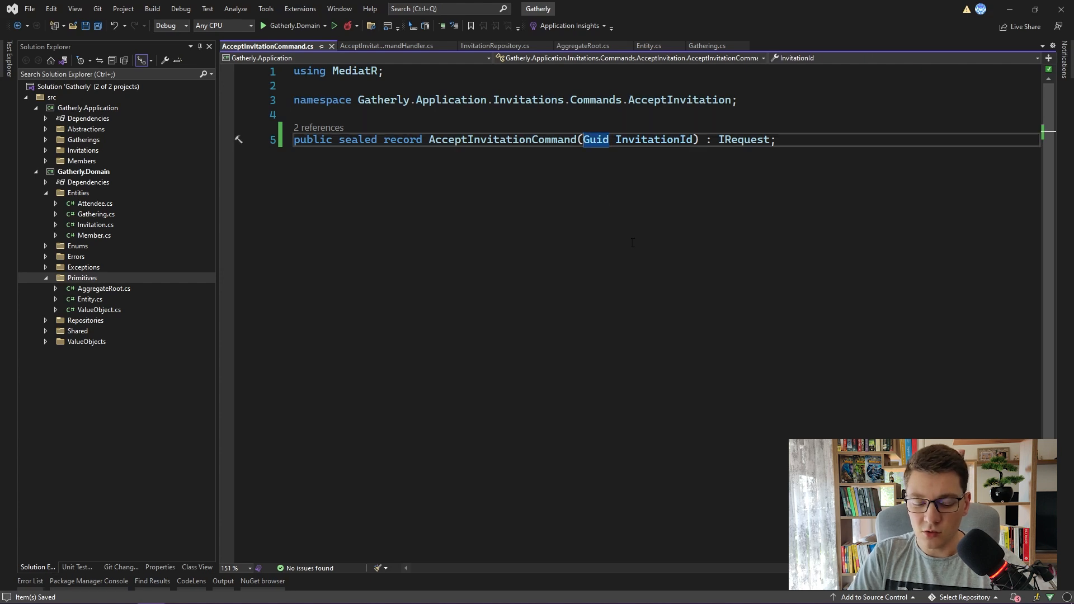
{"action": "type", "text": "G,"}
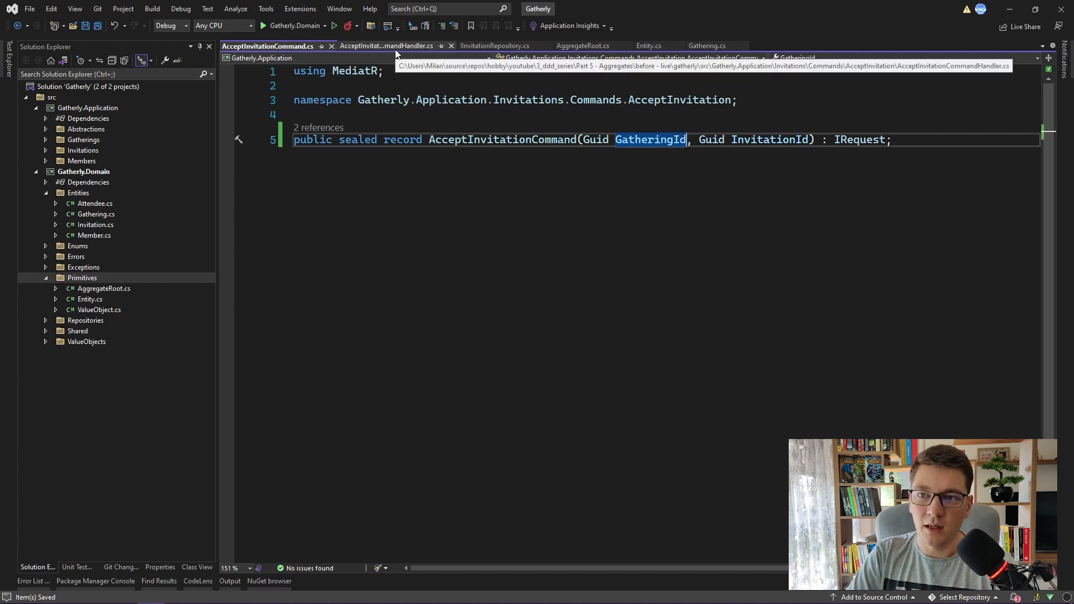
- Load the gathering from request.GatheringId first and move the invitation lookup after its null check
{"action": "left_click", "coordinate": [386, 46]}
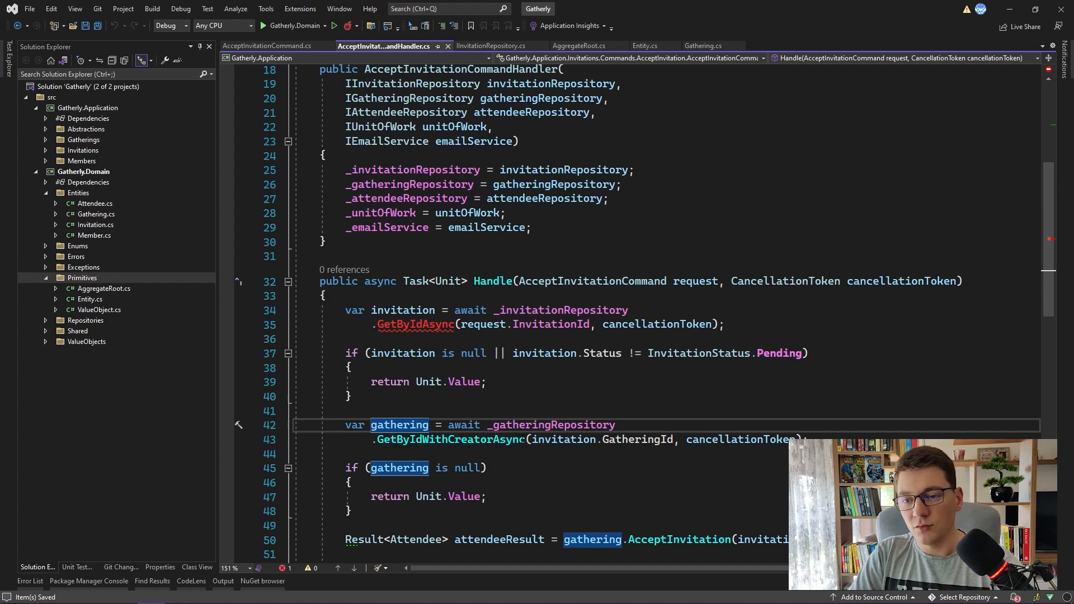
{"action": "mouse_move", "coordinate": [400, 425]}
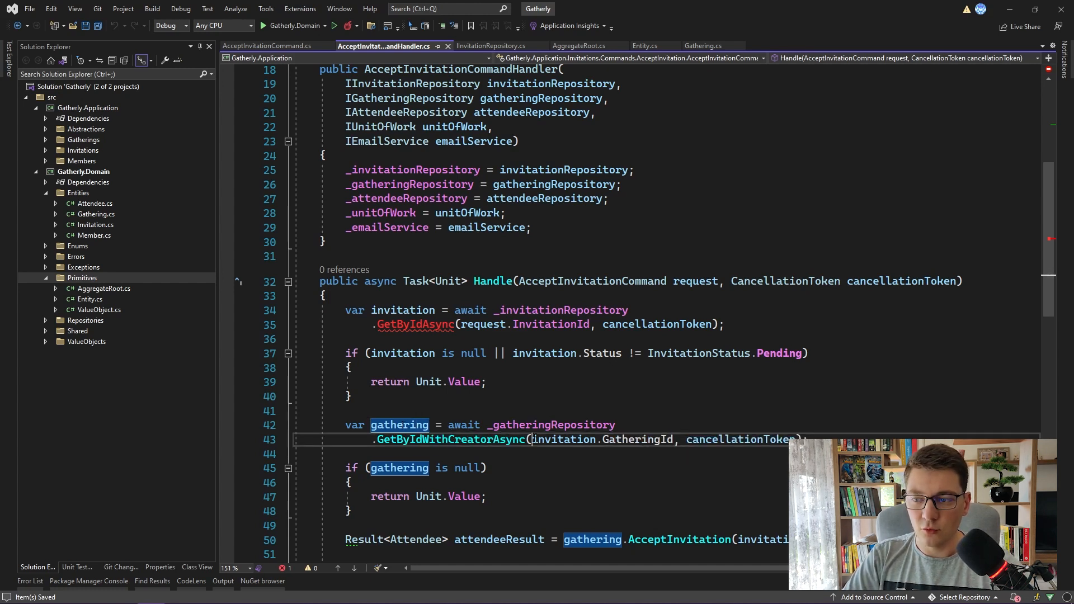
{"action": "type", "text": "reques"}
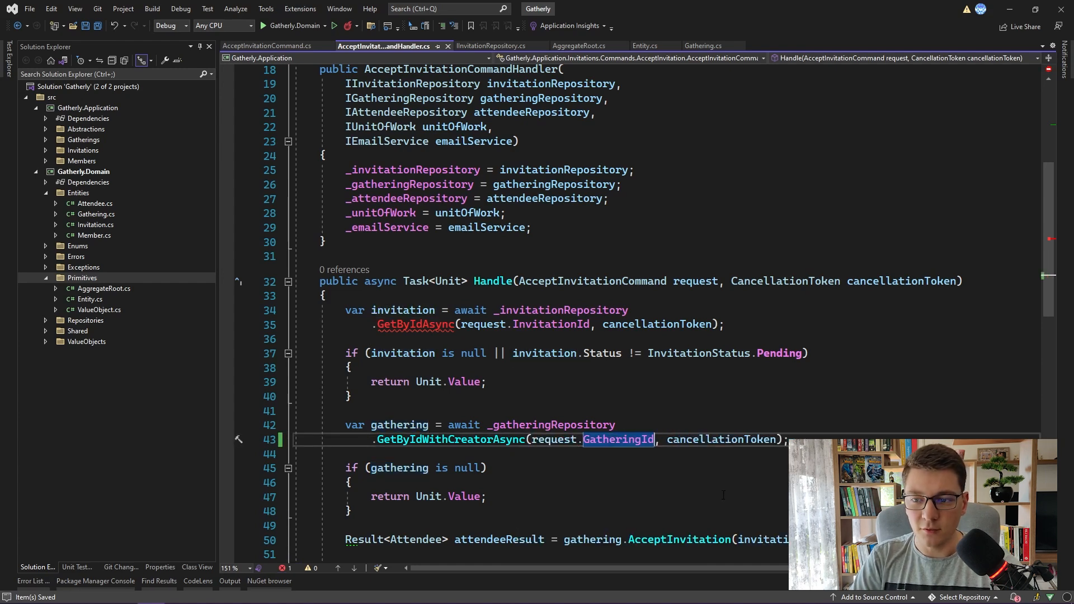
{"action": "scroll", "scroll_direction": "down", "scroll_amount": 3}
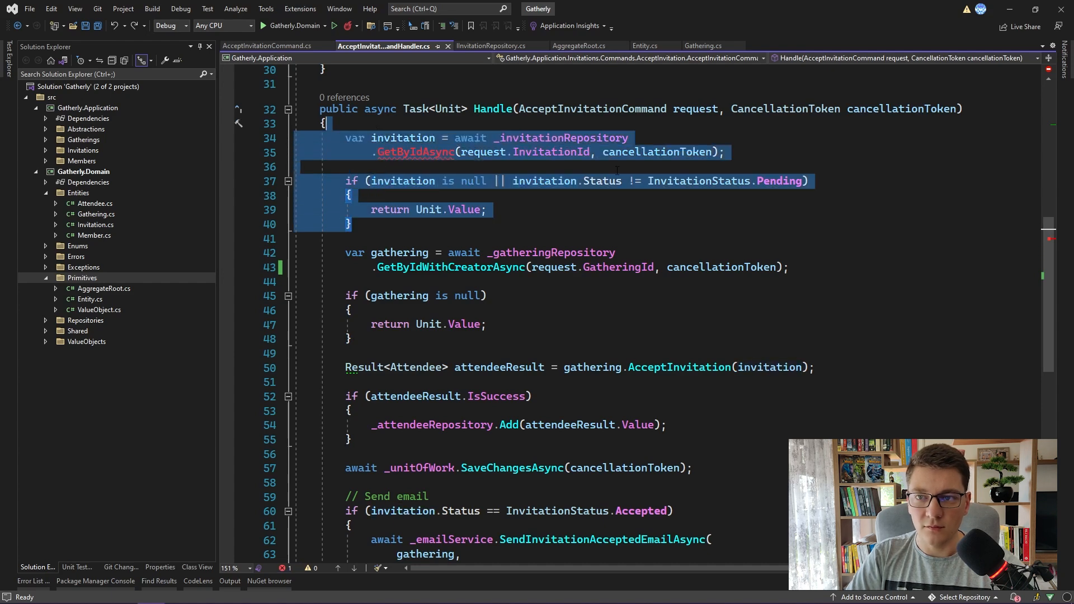
{"action": "key", "text": "Delete"}
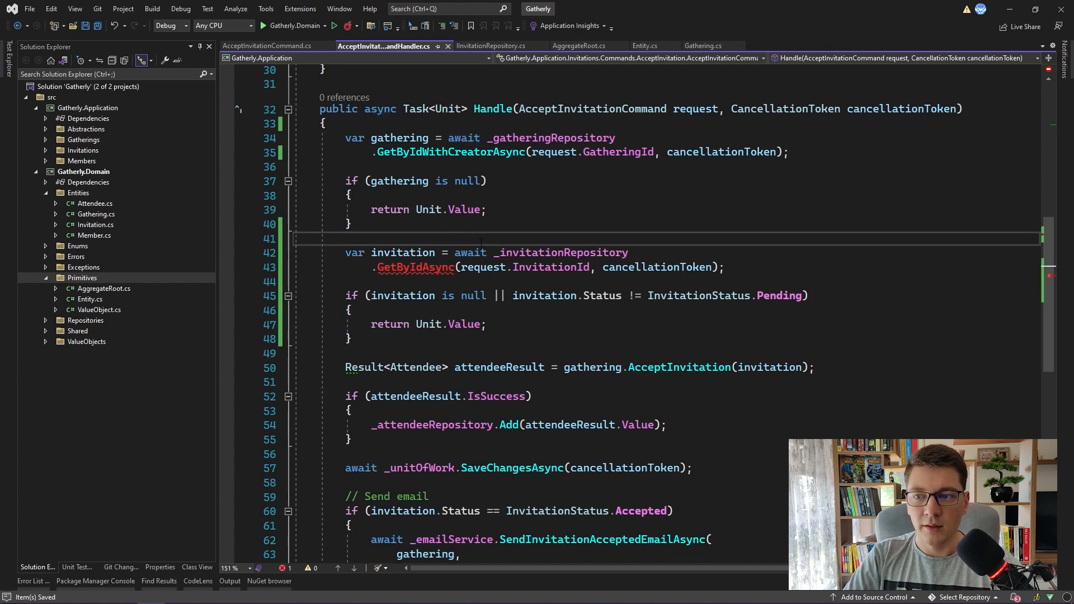
{"action": "double_click", "coordinate": [403, 252]}
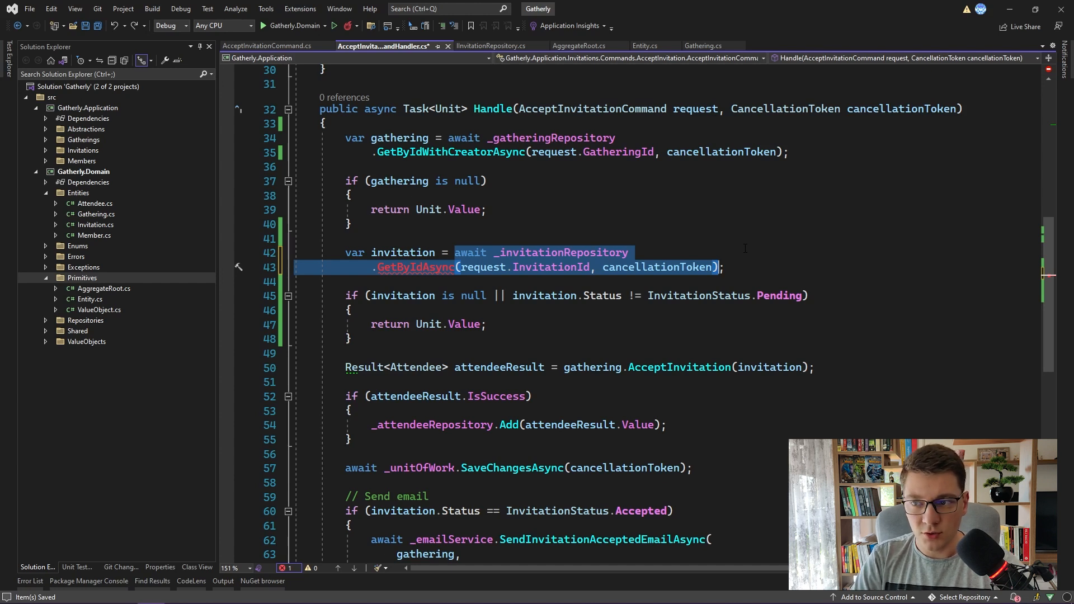
- Replace the repository call with gathering.Invitations.FirstOrDefault(i => i.Id == request.InvitationId)
{"action": "type", "text": "g;"}
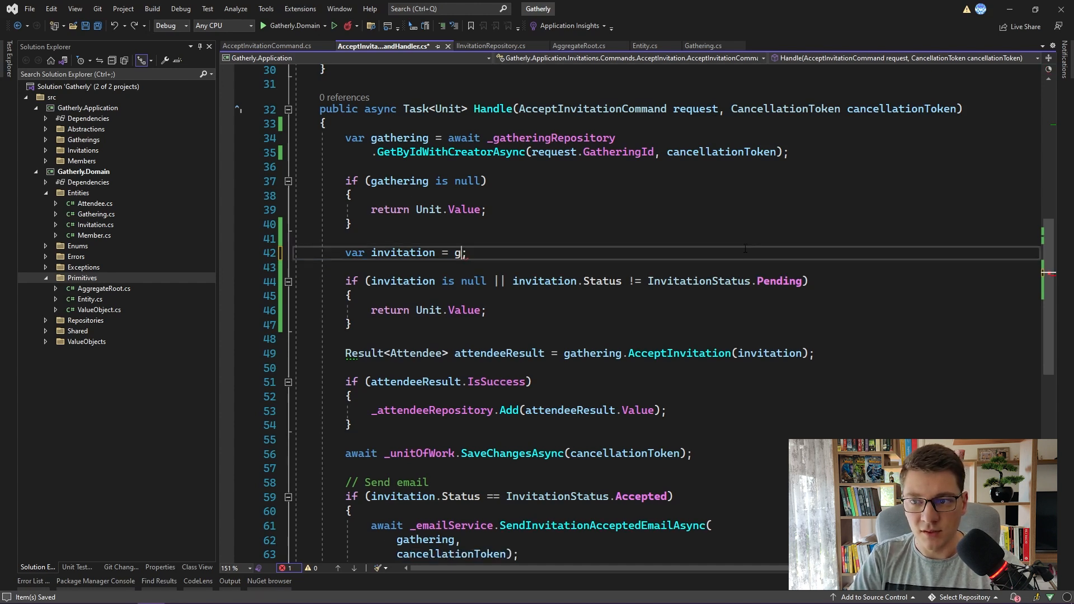
{"action": "type", "text": "athering.Inv"}
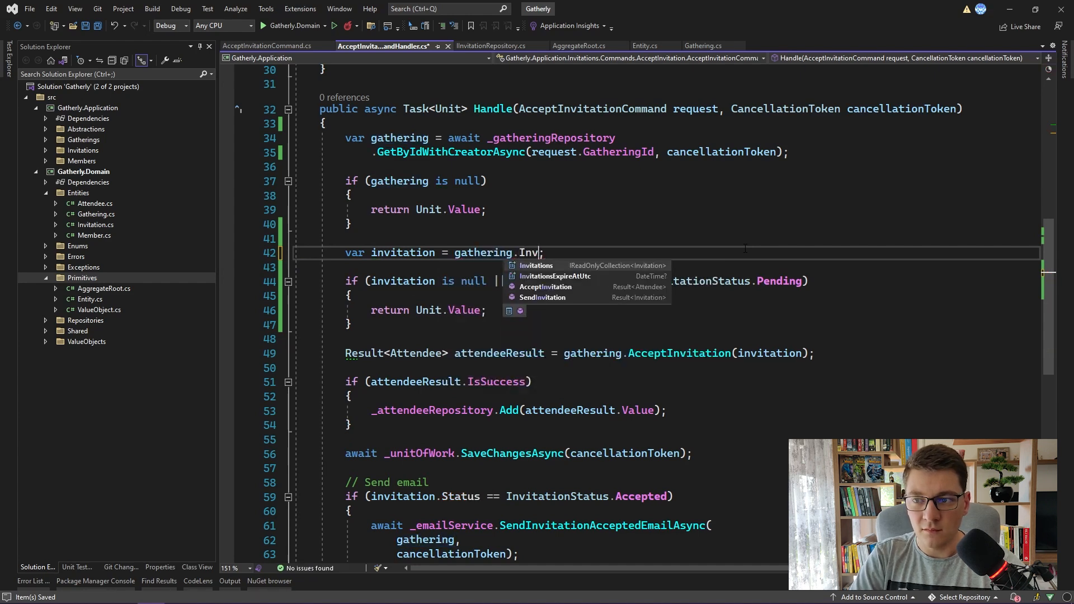
{"action": "type", "text": "vitations.FirstOrDefault(i => i>id"}
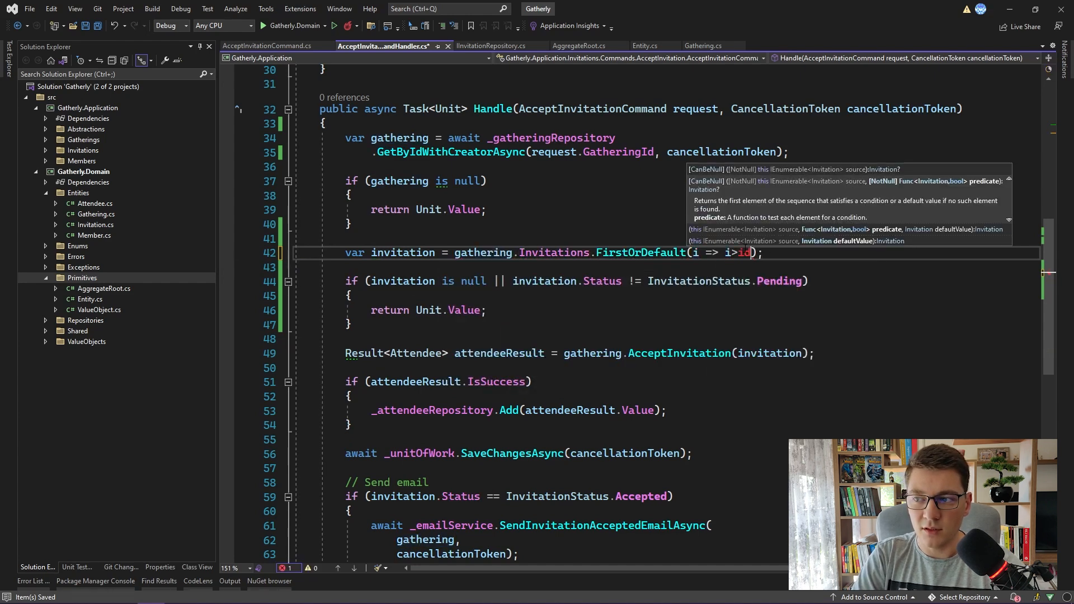
{"action": "type", "text": ".Id =="}
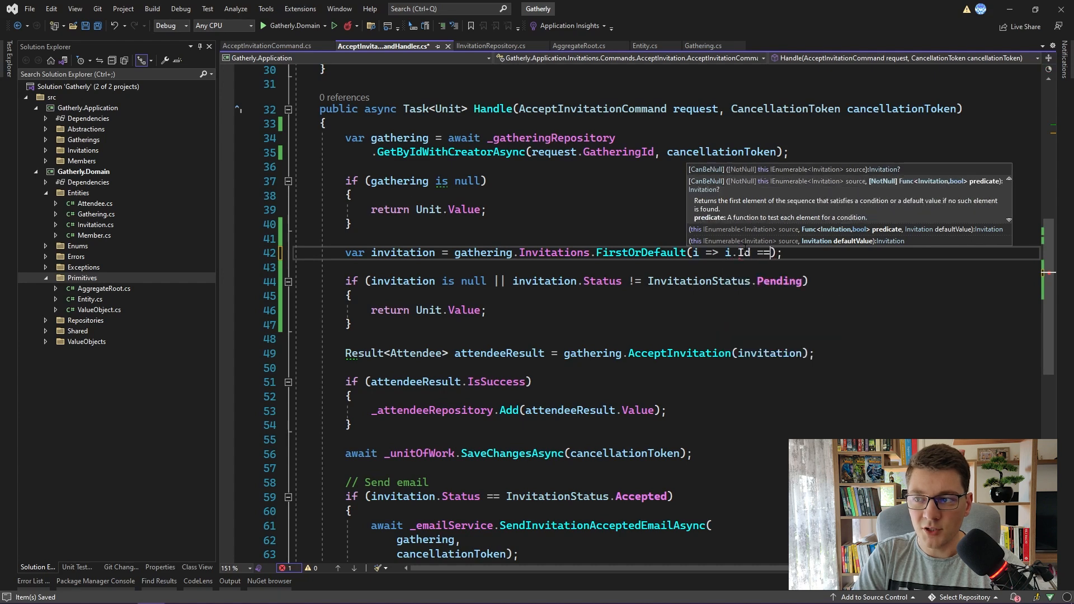
{"action": "type", "text": "request."}
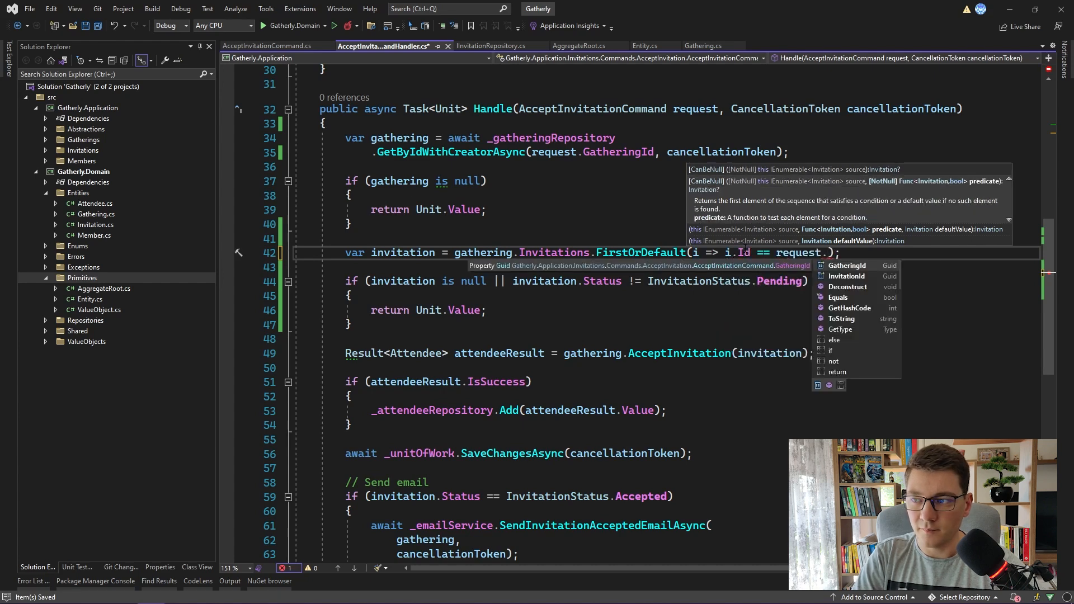
{"action": "type", "text": "InvitationId"}
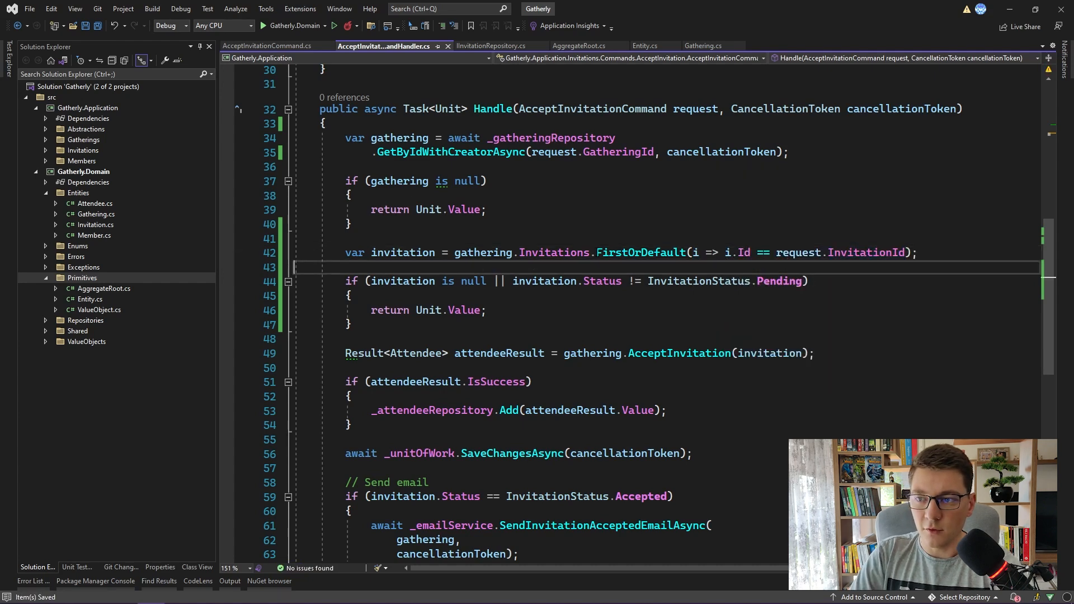